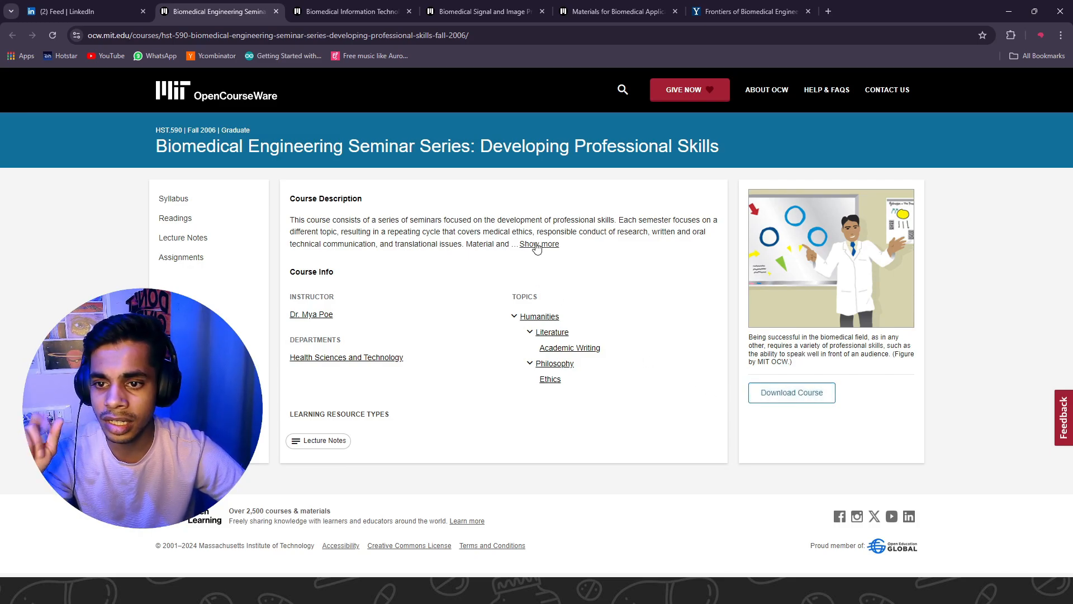
Expand the seminar course description, go to its Syllabus and highlight 'You applied for that dream job'
left_click(539, 244)
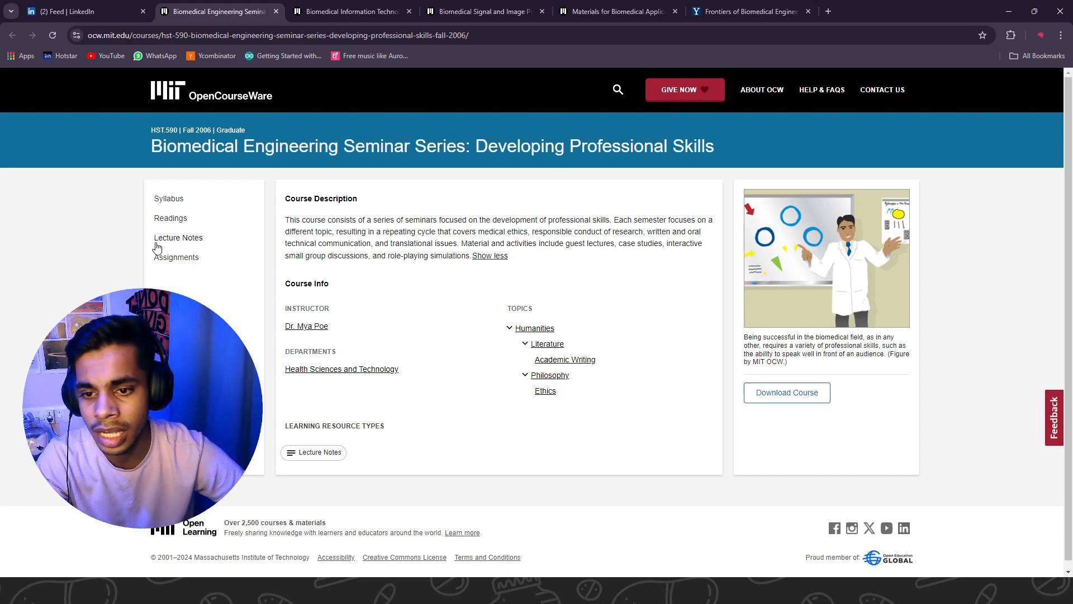
left_click(168, 199)
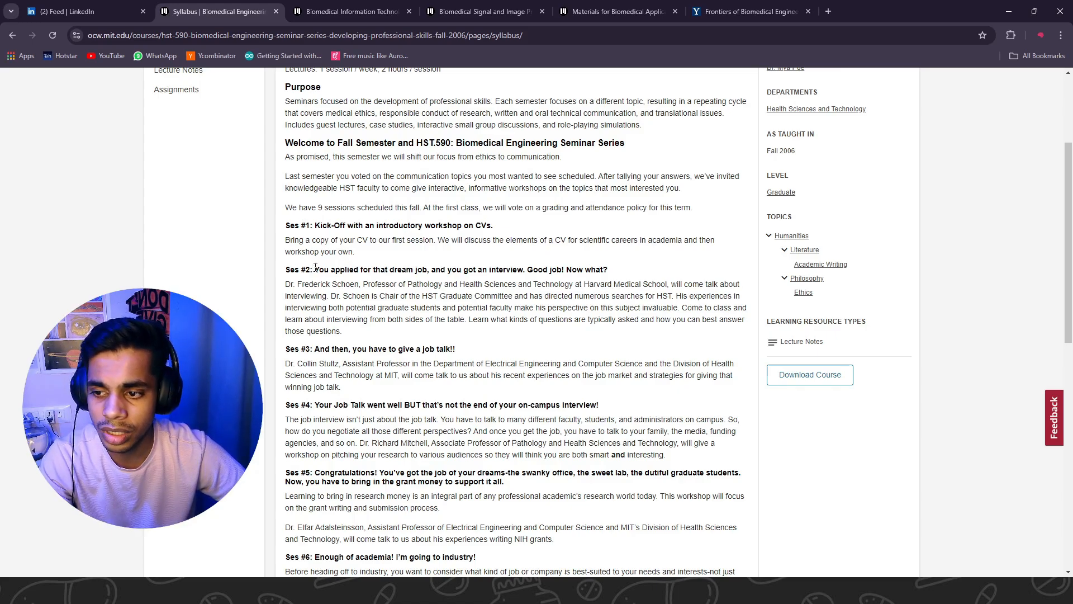
left_click_drag(315, 270, 431, 269)
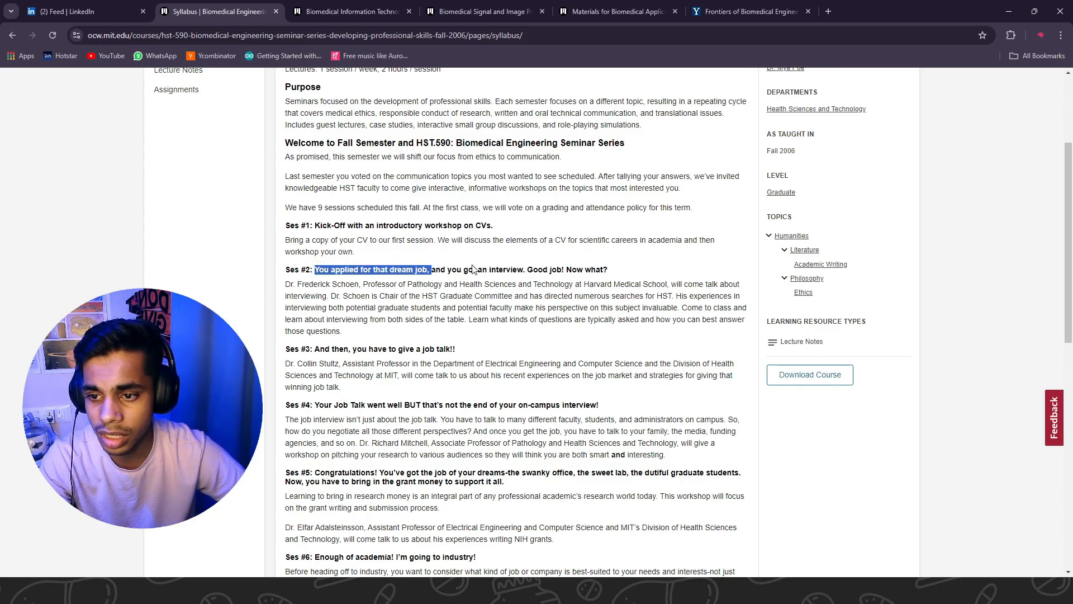
scroll("down", 3)
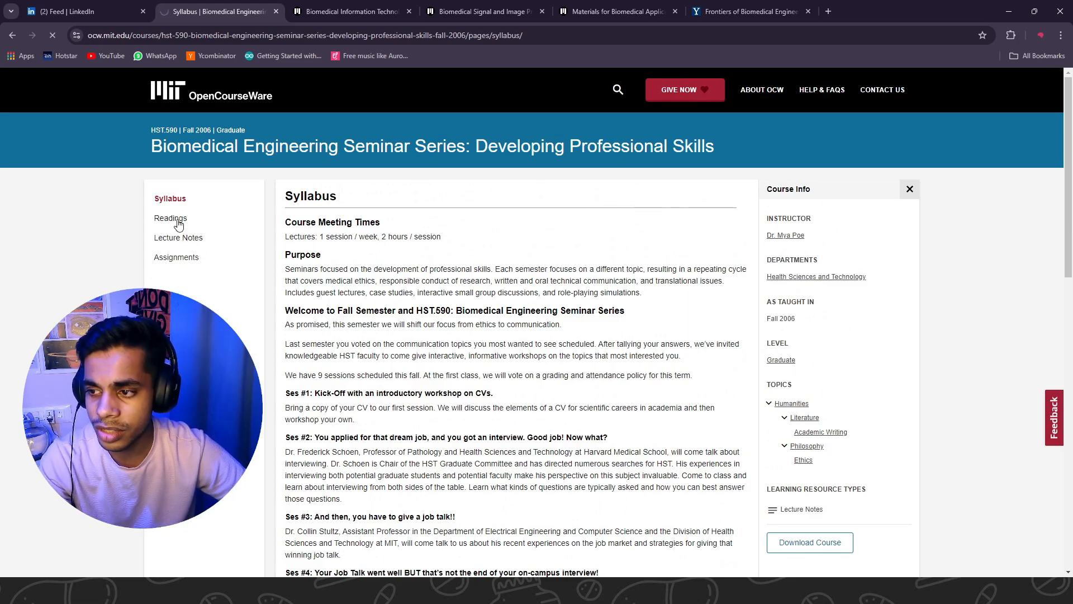
View the seminar course's Lecture Notes and then its Assignments page
left_click(179, 237)
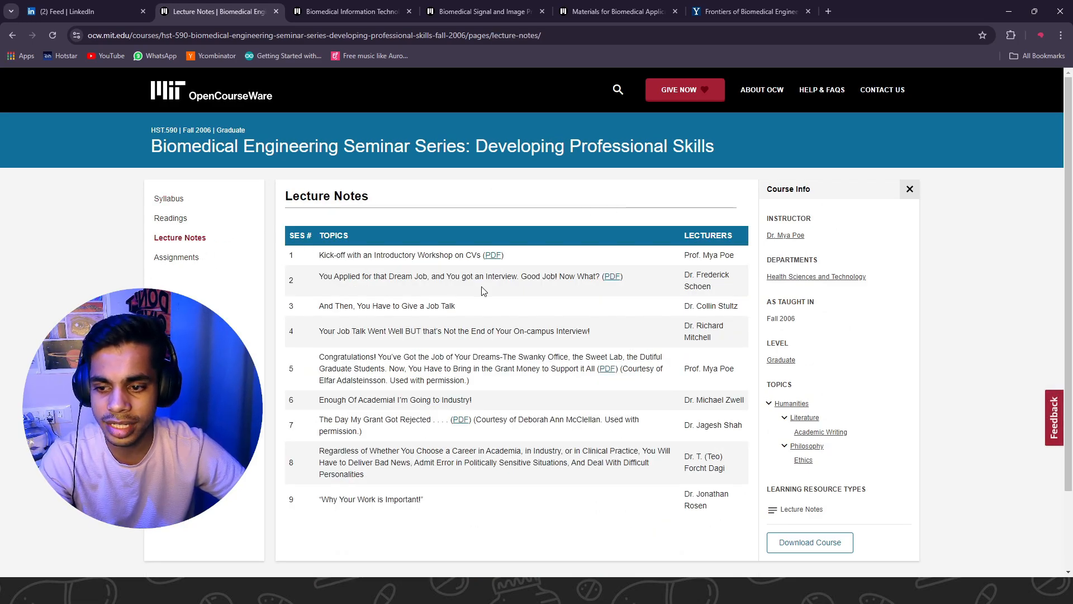
scroll("down", 3)
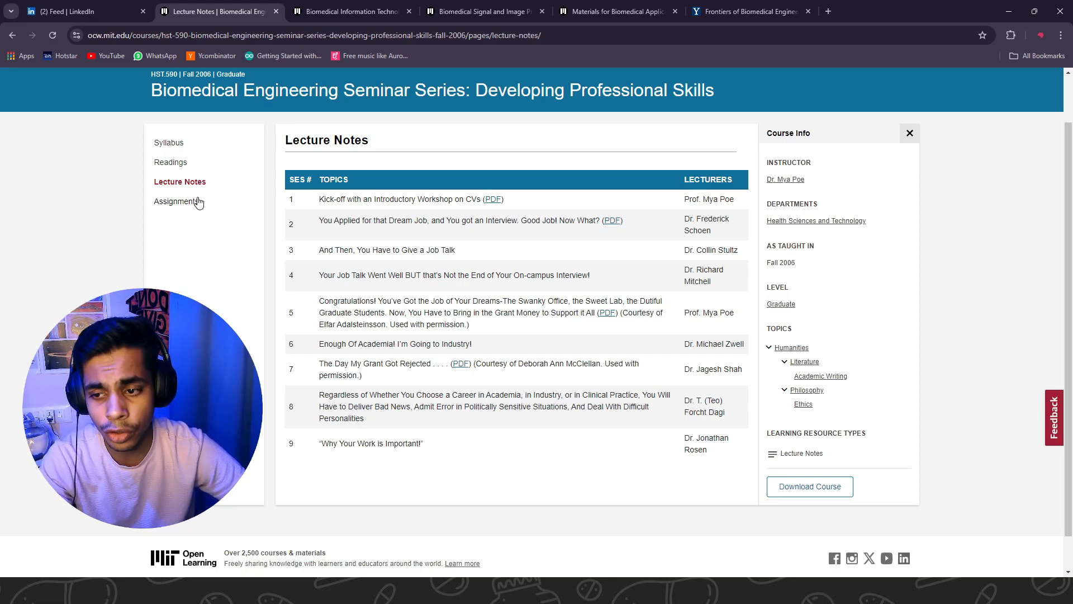
left_click(178, 201)
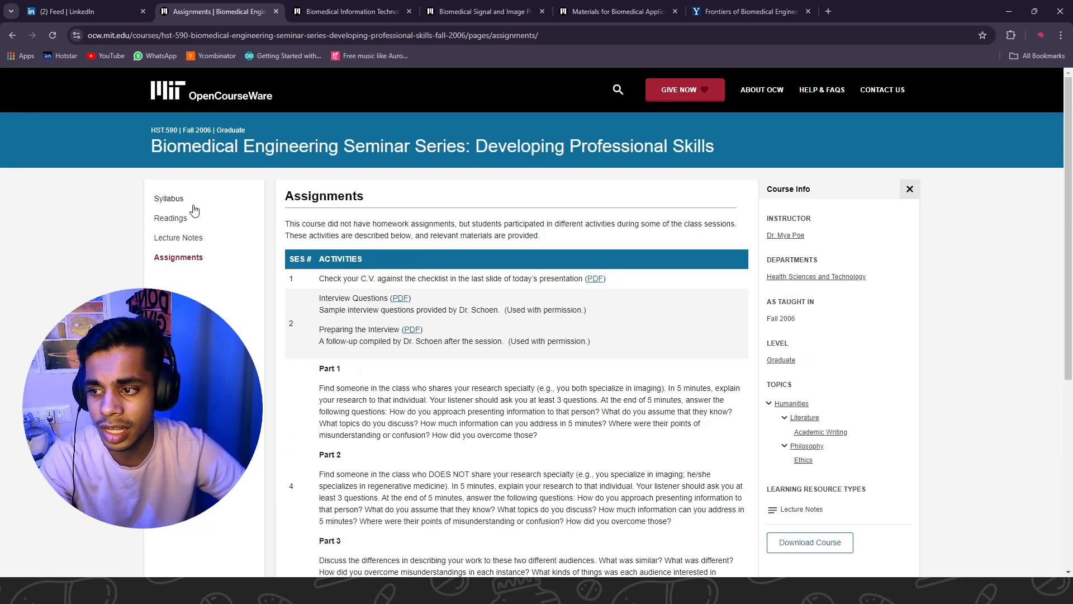
scroll("down", 3)
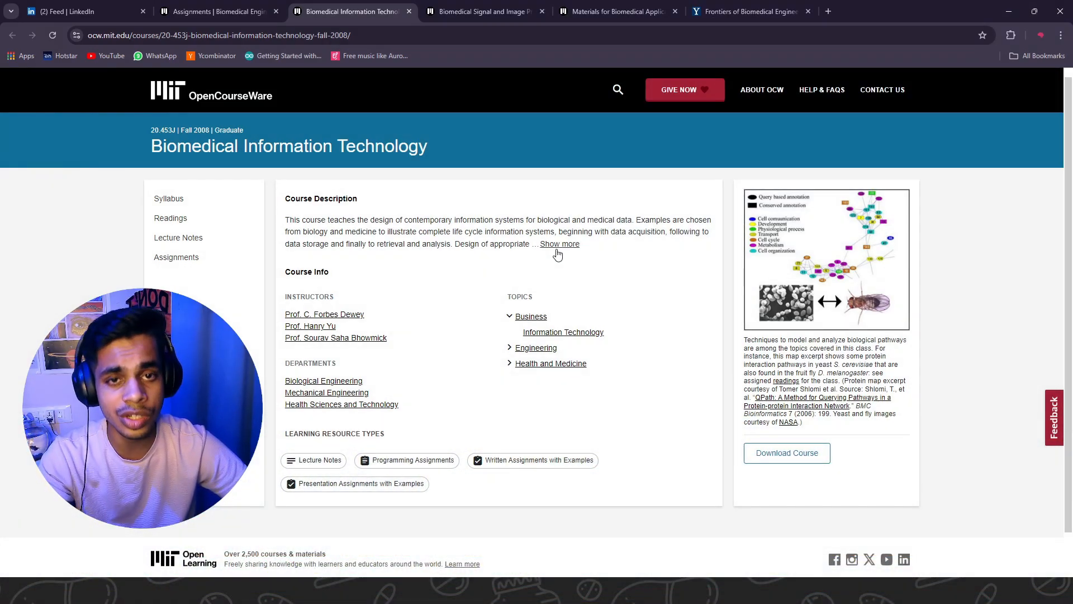
Expand the Biomedical Information Technology description, then view its Readings and Syllabus pages
left_click(559, 244)
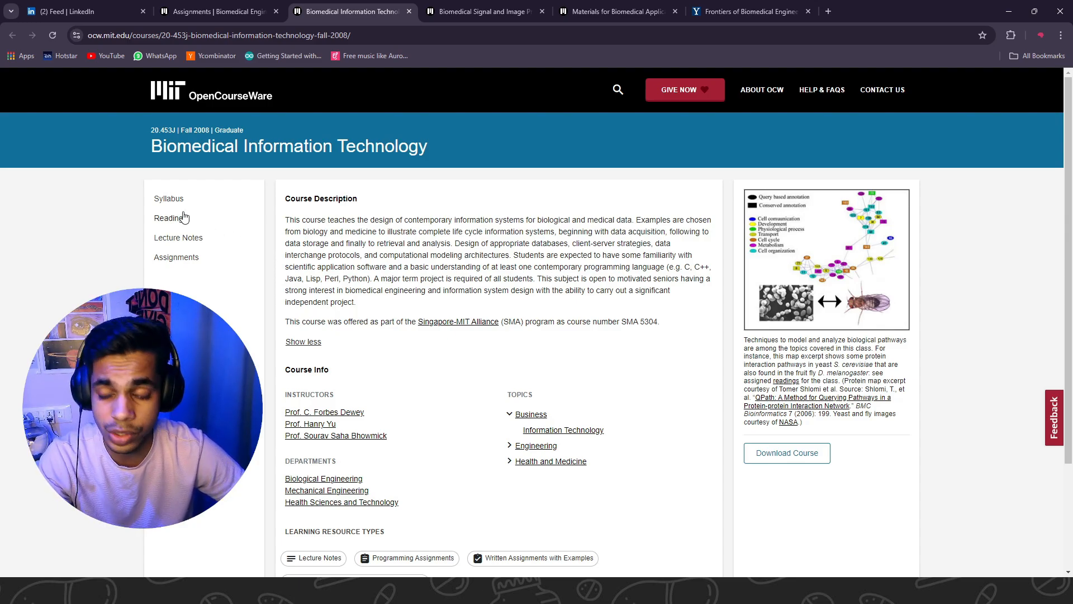
left_click(168, 218)
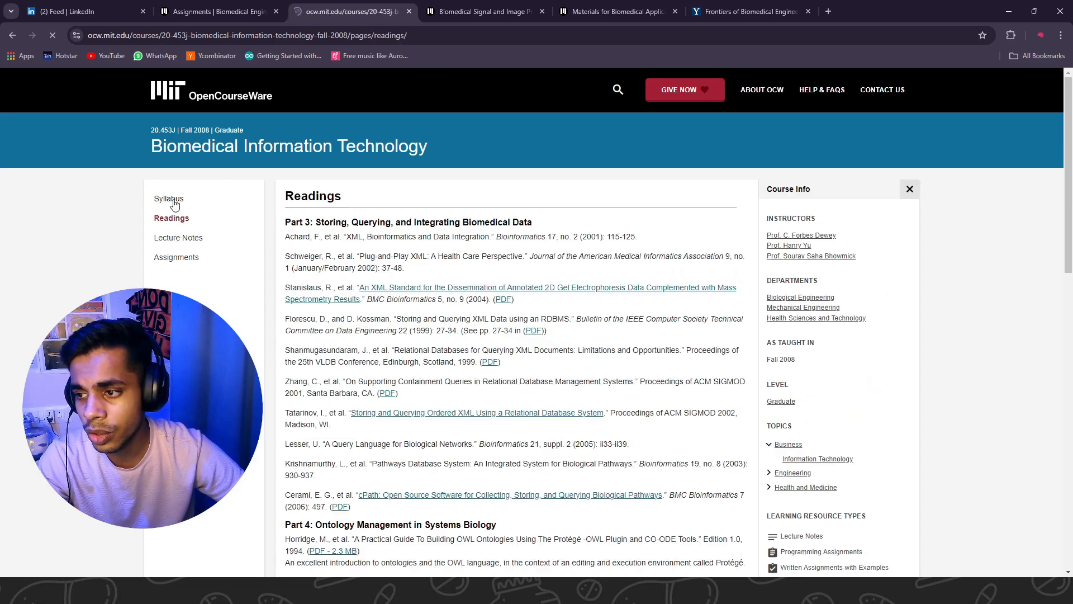
left_click(169, 199)
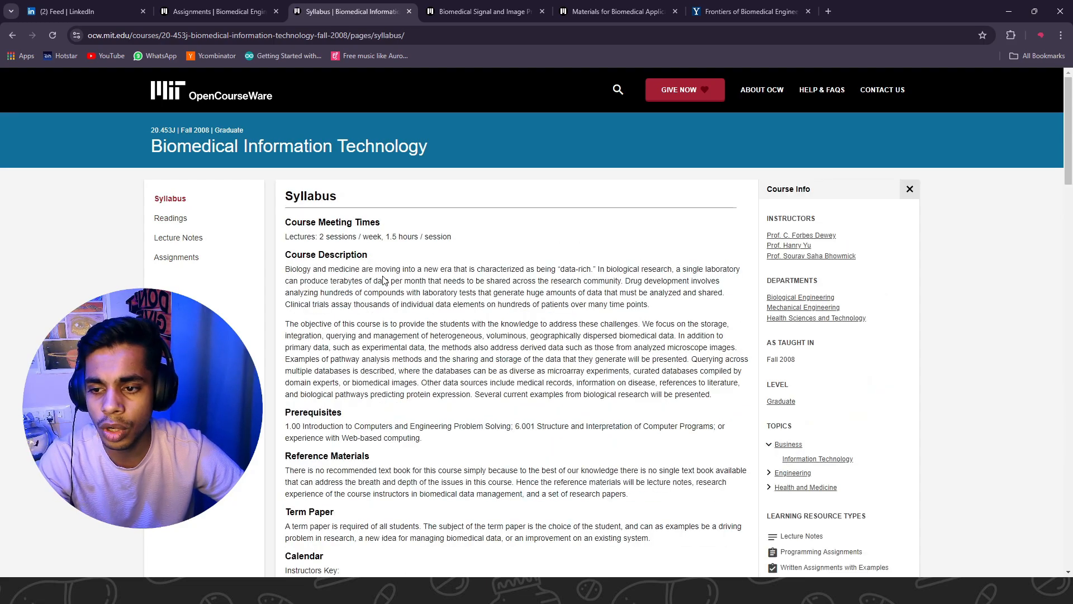
Read through the Biomedical Information Technology syllabus, then switch to the Biomedical Signal and Image Processing tab
scroll("down", 3)
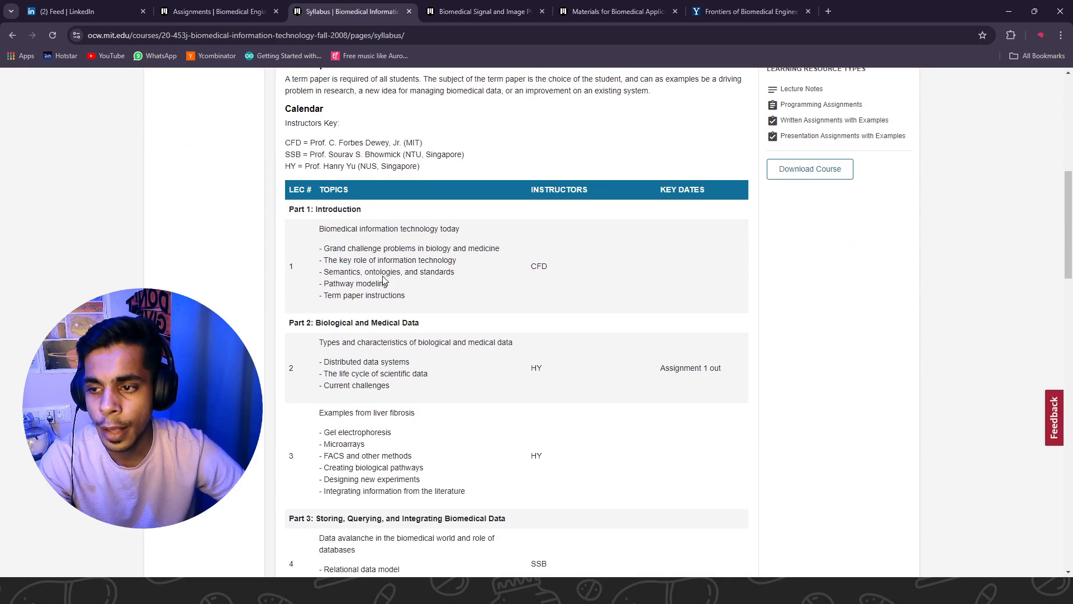
scroll("down", 3)
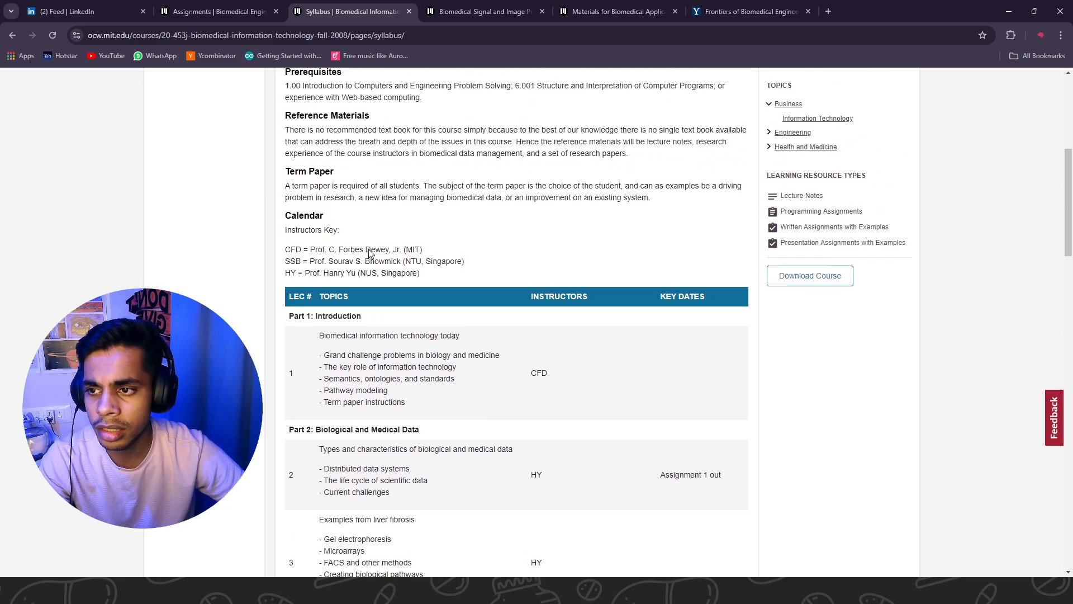
scroll("down", 3)
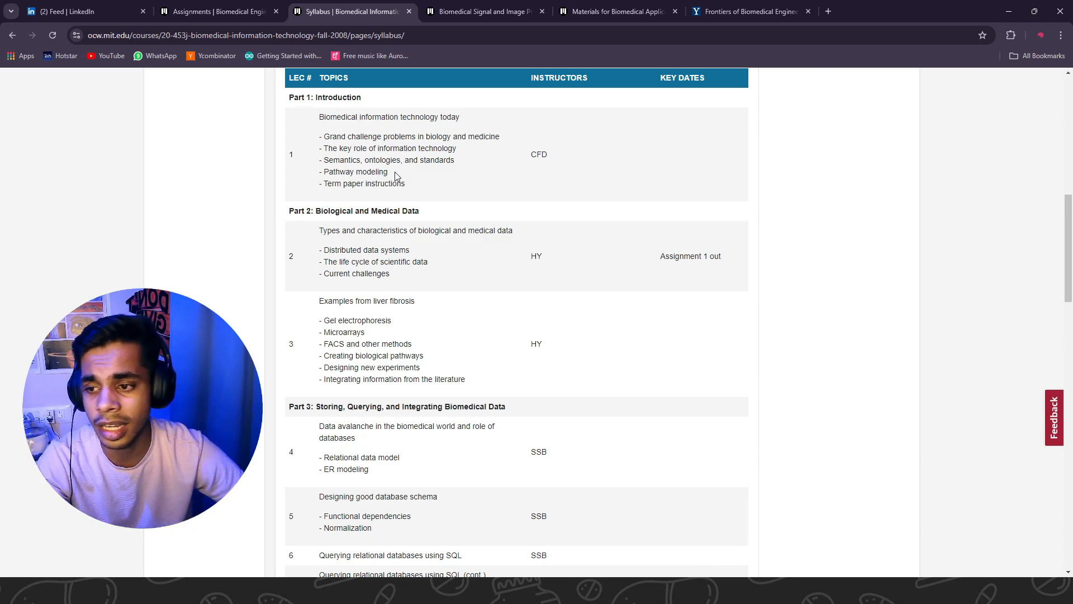
scroll("down", 3)
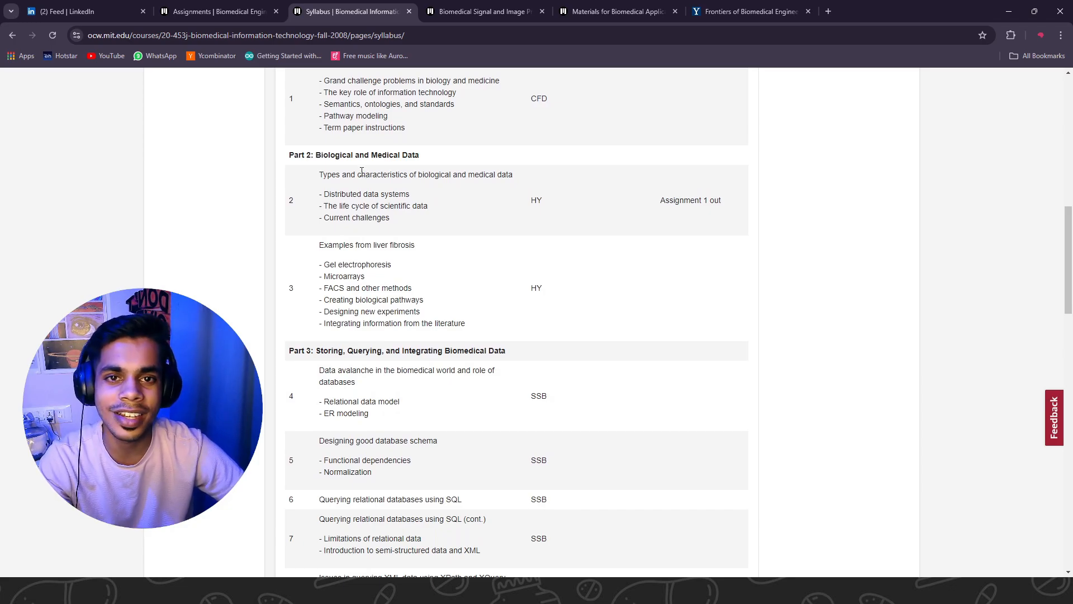
scroll("down", 3)
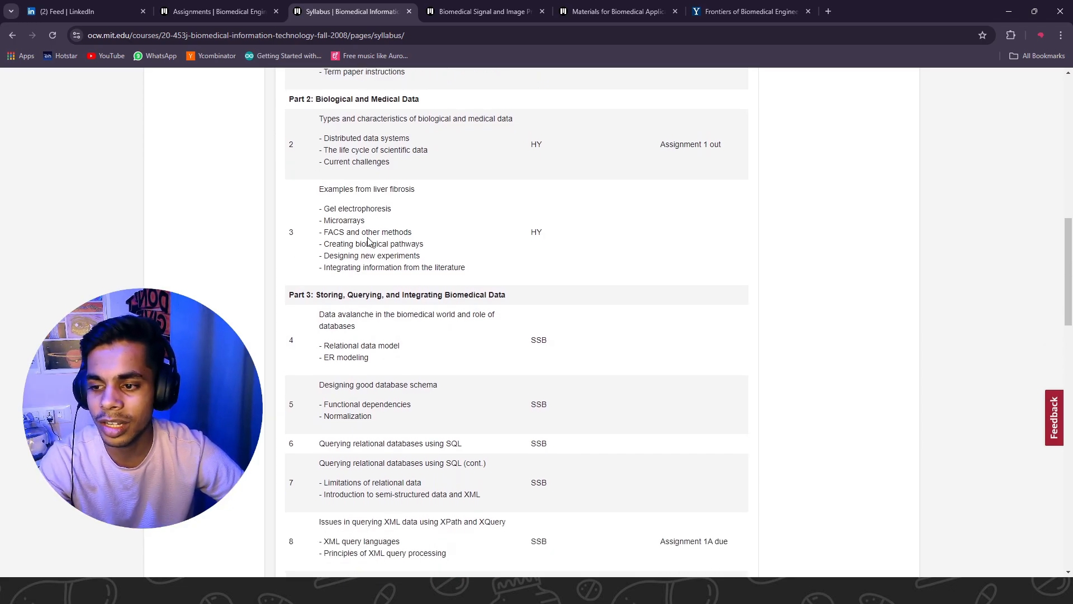
scroll("down", 3)
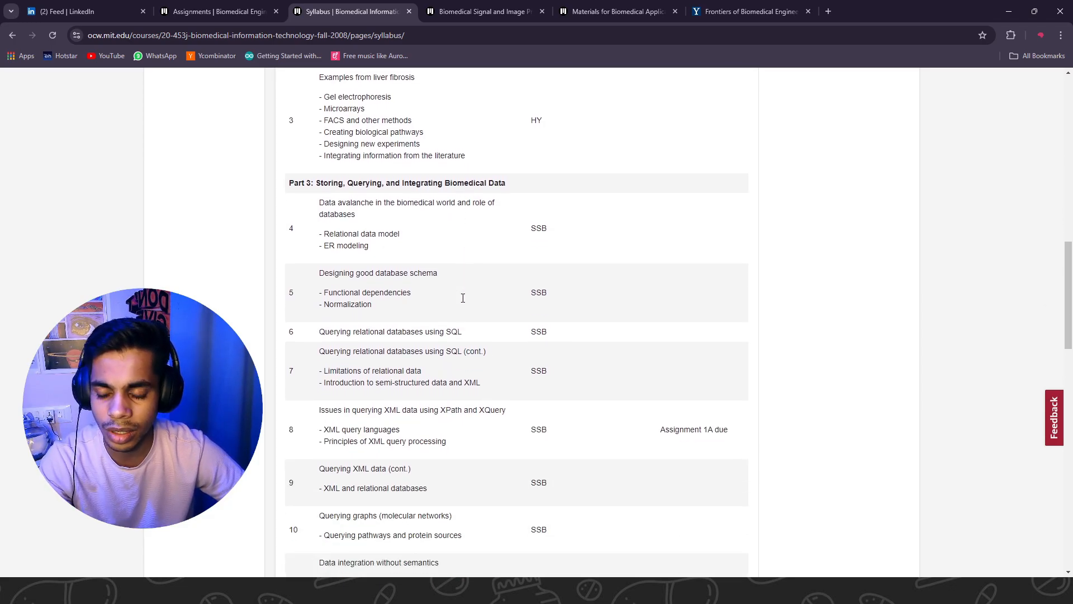
scroll("down", 3)
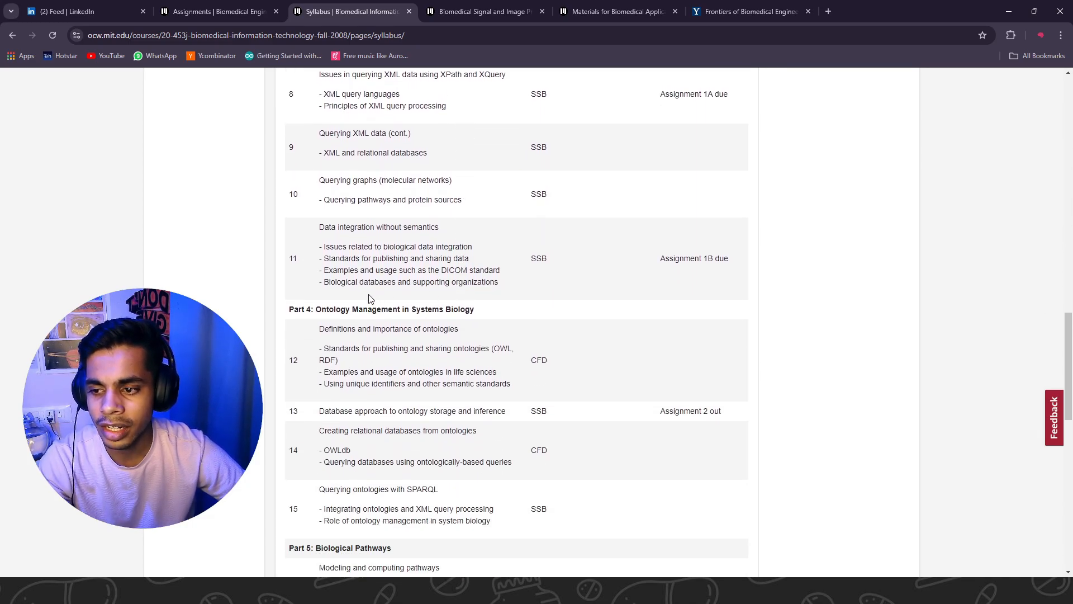
scroll("down", 3)
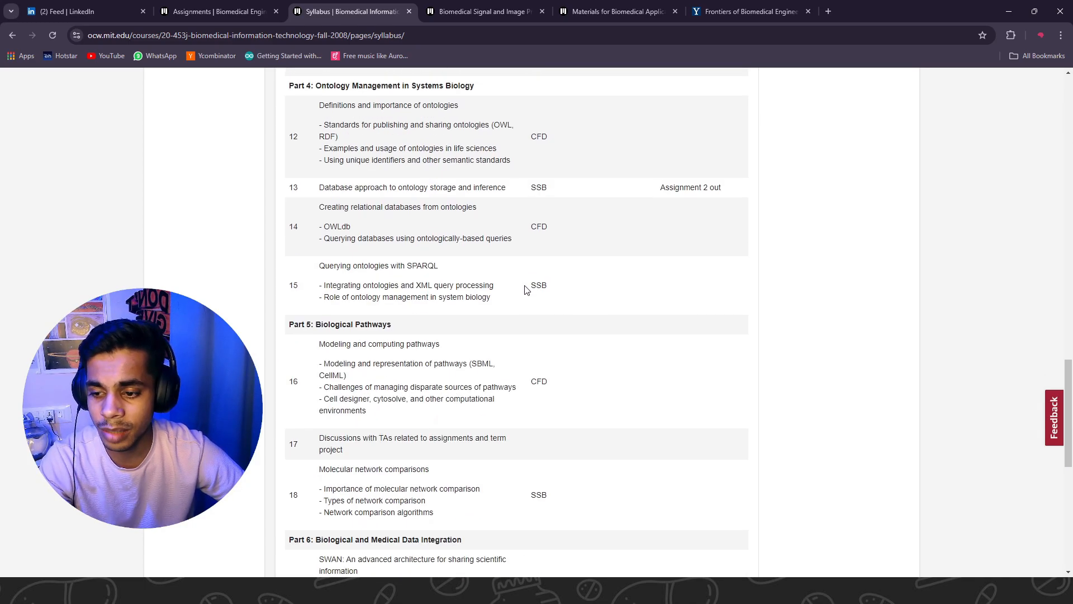
scroll("down", 3)
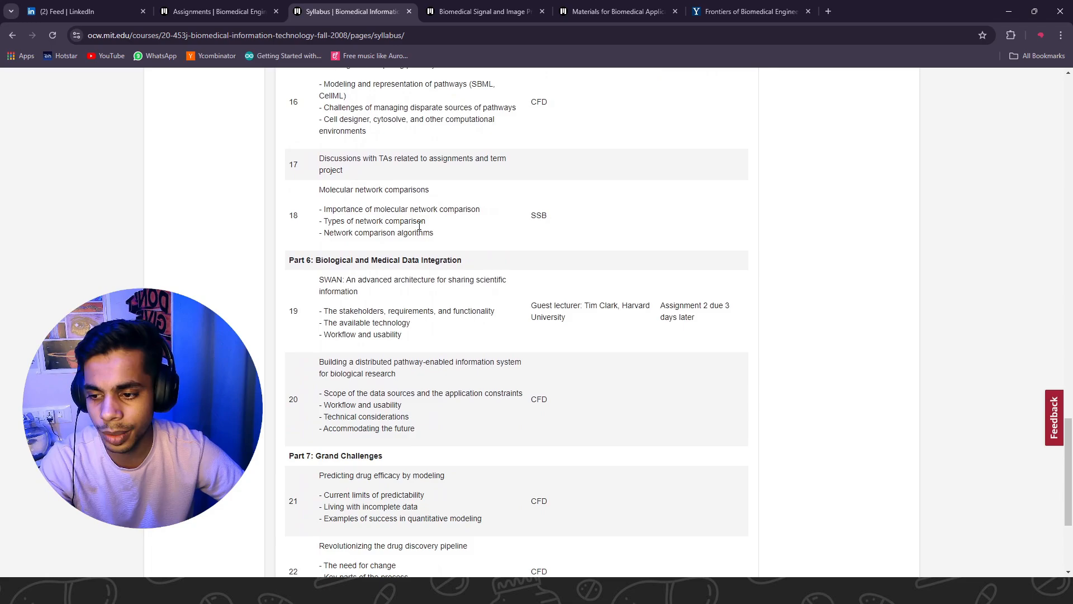
scroll("down", 3)
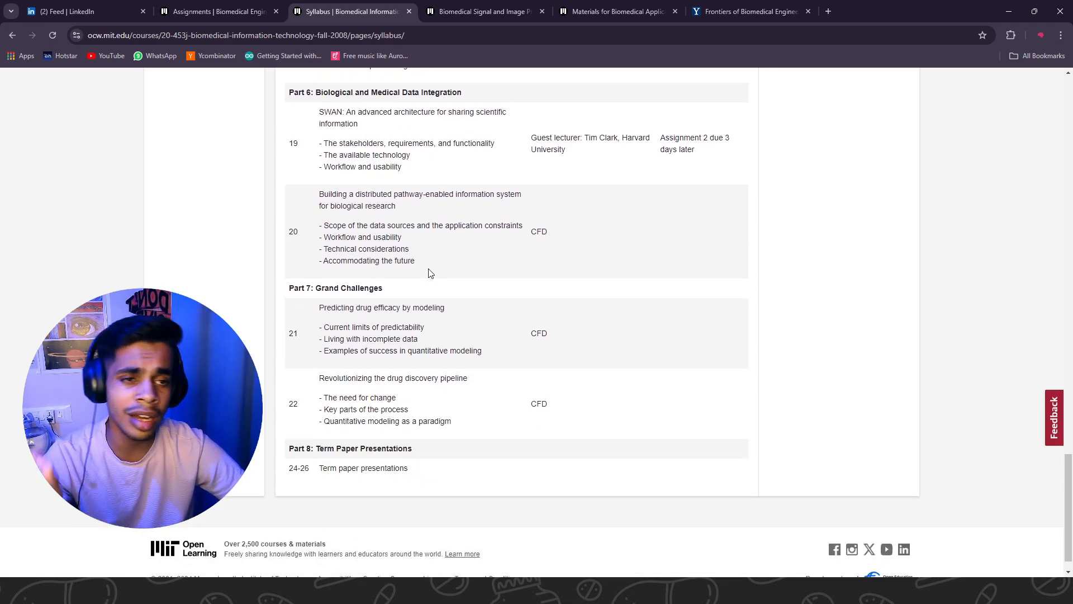
scroll("up", 3)
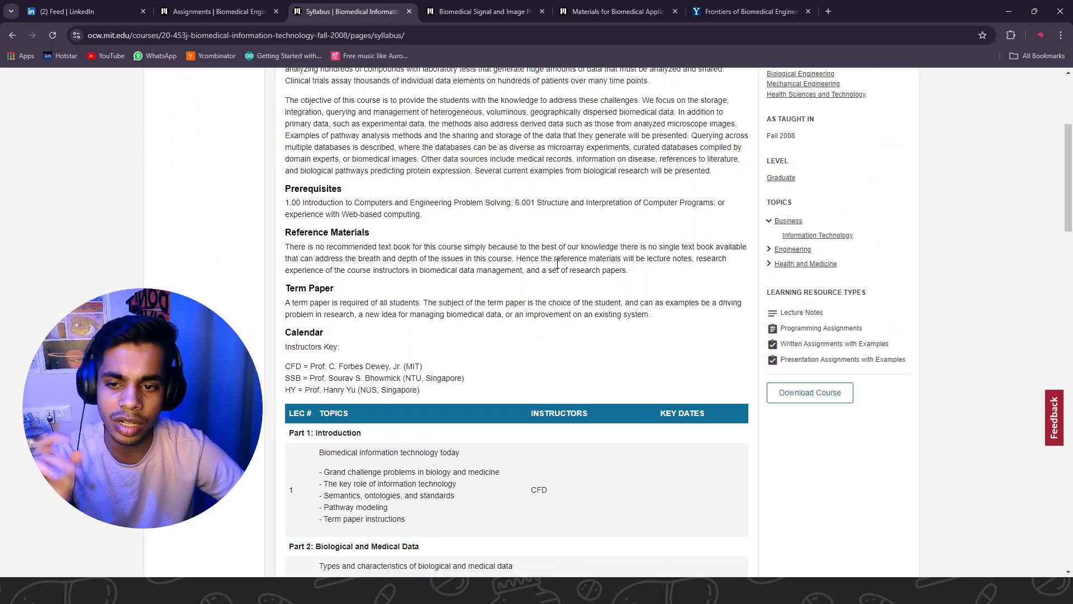
scroll("down", 3)
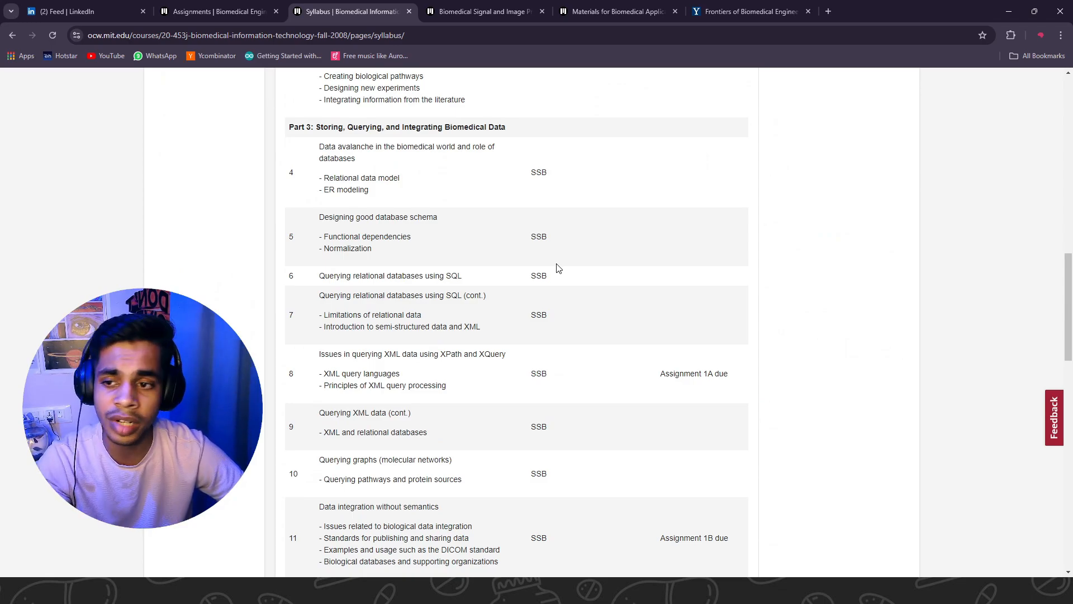
scroll("down", 3)
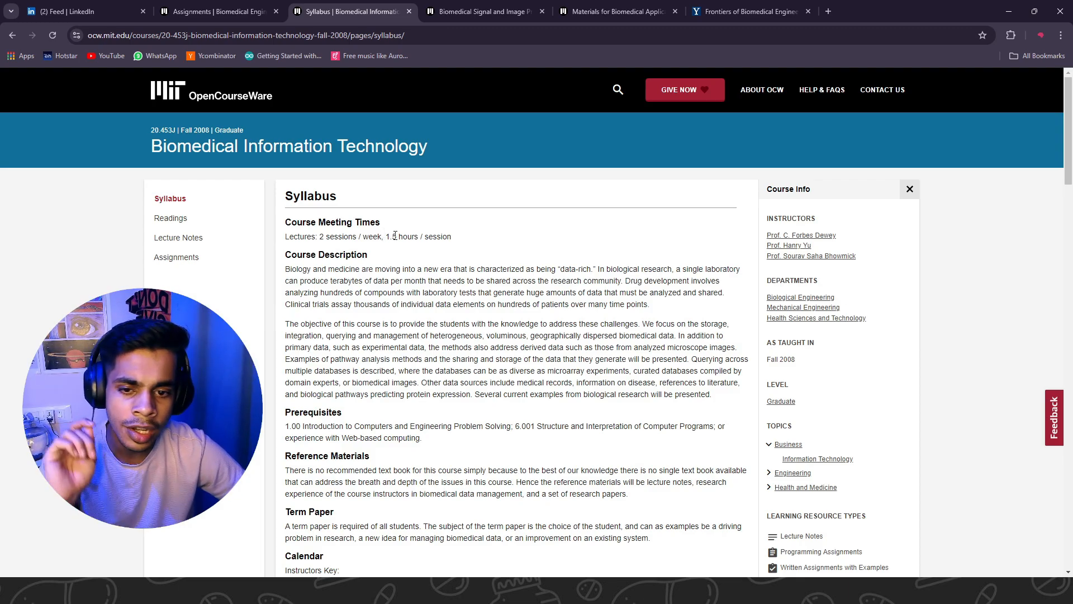
left_click(483, 11)
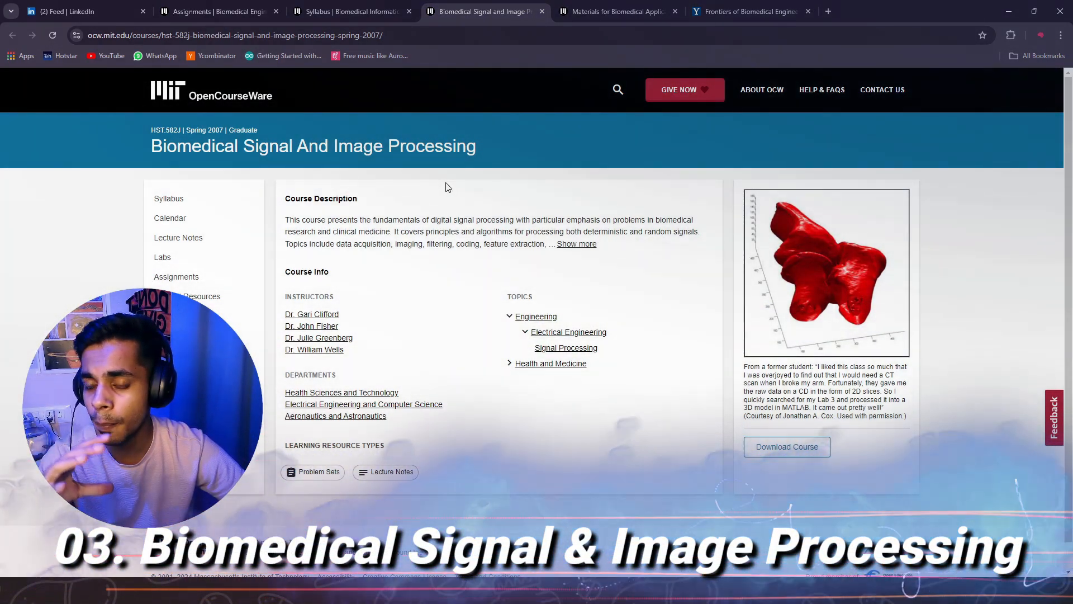
Expand the signal processing course description, then switch to the Materials for Biomedical Applications tab
left_click(576, 243)
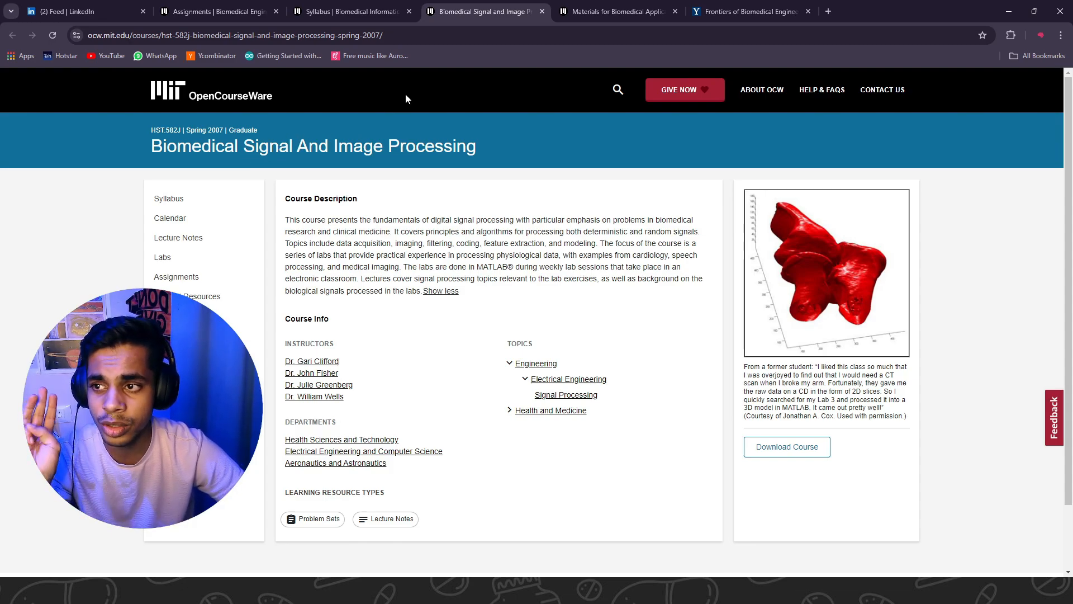
left_click(616, 11)
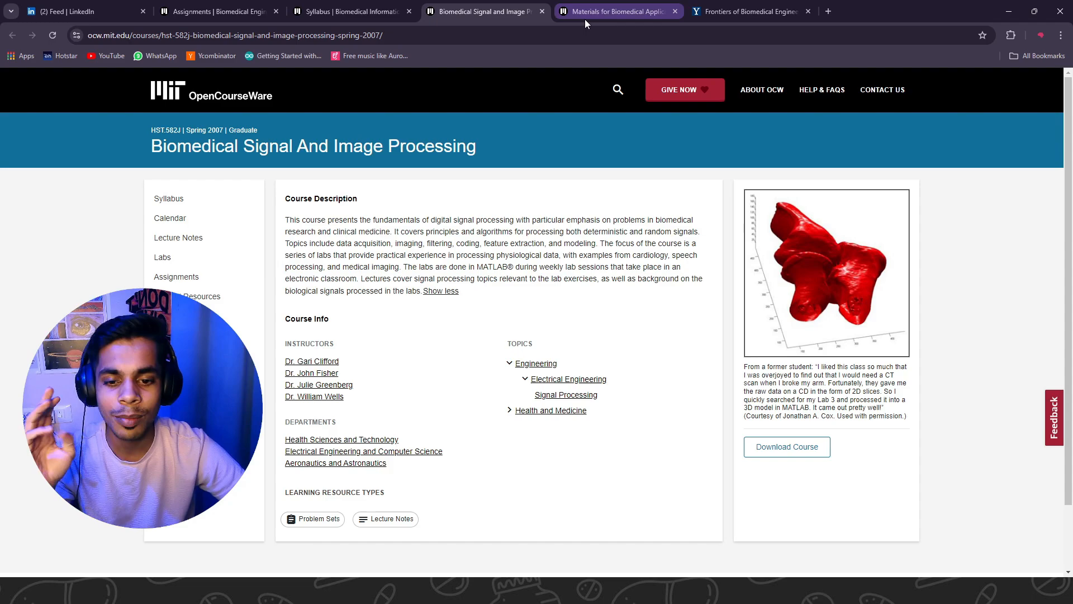
left_click(616, 11)
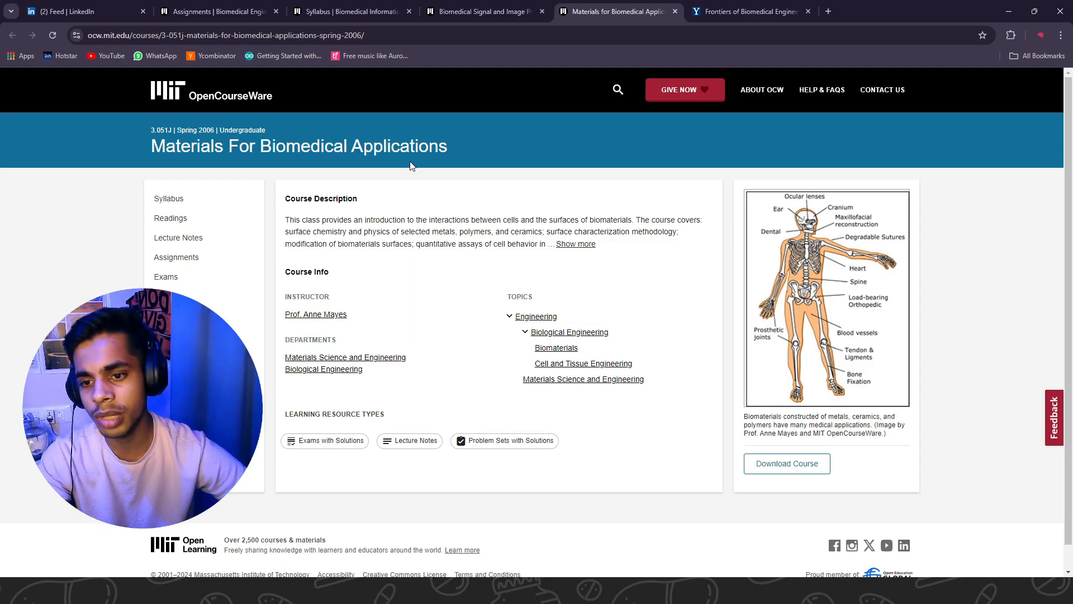
Expand the materials course description, then switch to the Open Yale Frontiers of Biomedical Engineering tab
left_click(575, 243)
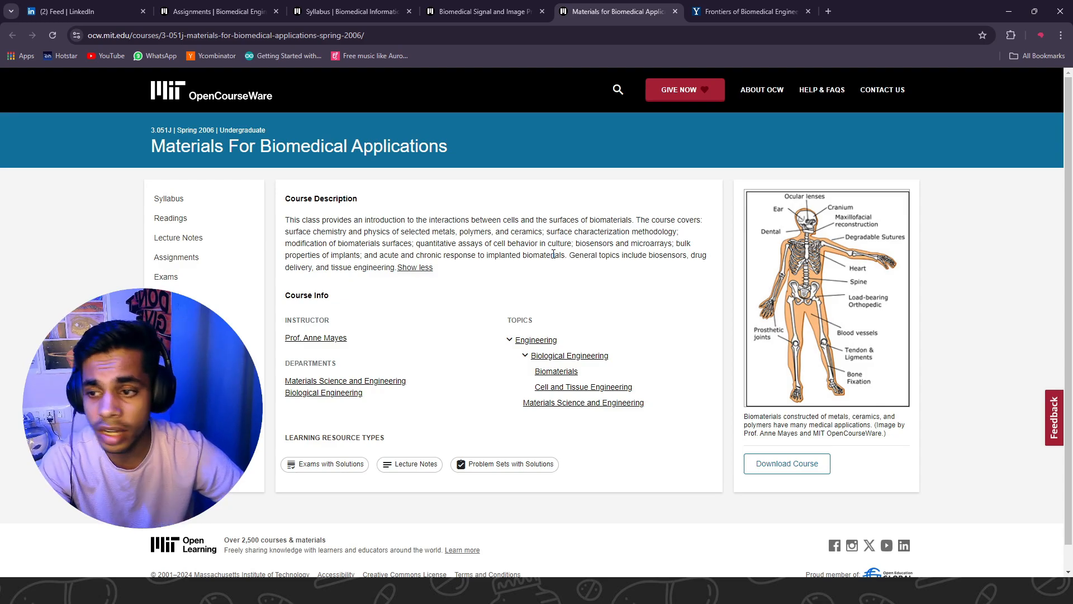
mouse_move(593, 208)
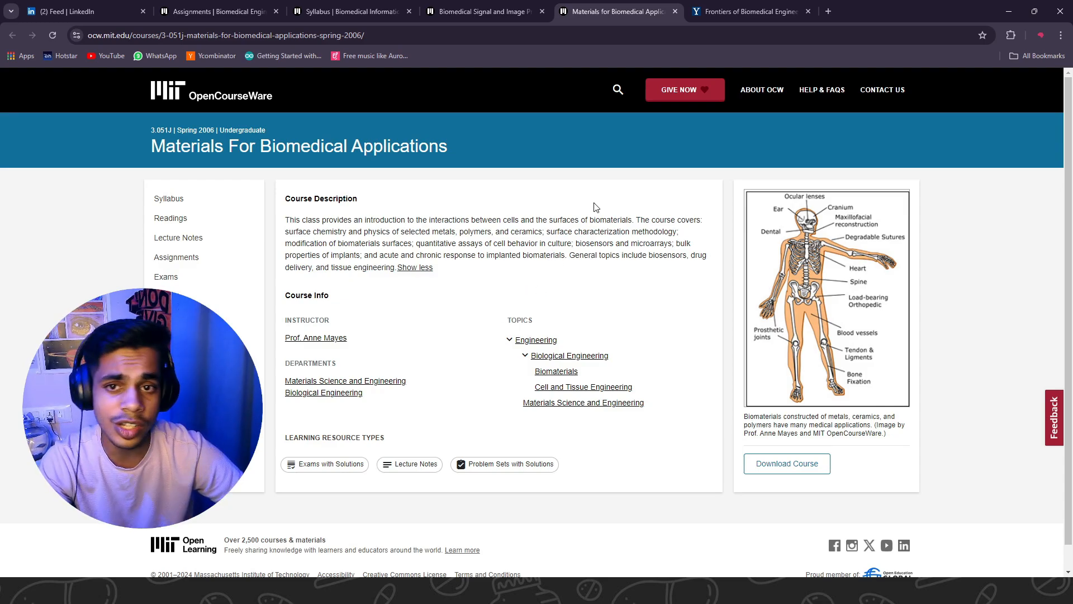
left_click(749, 12)
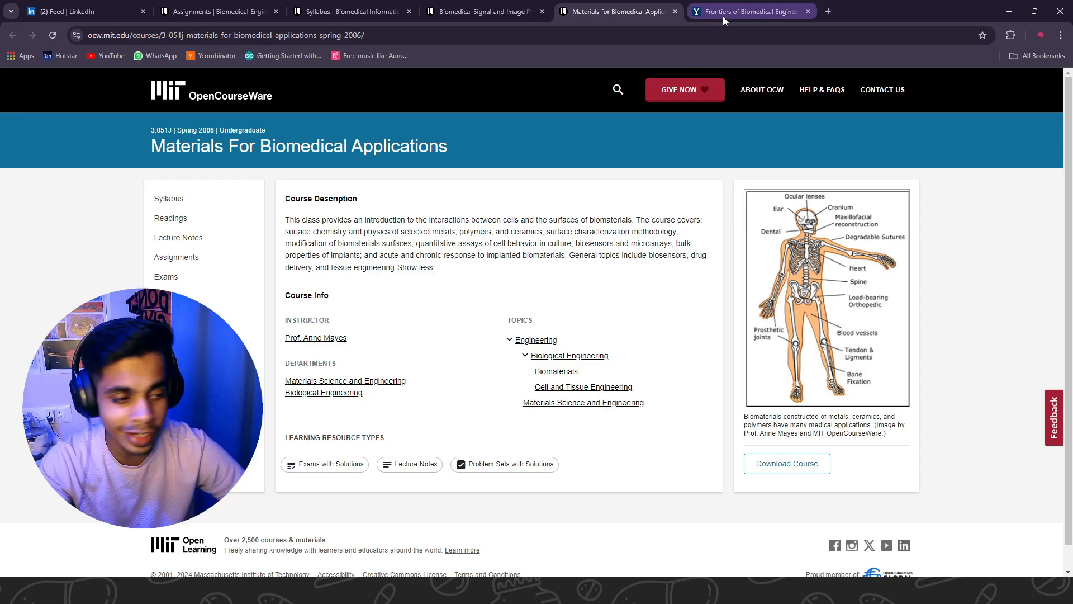
left_click(749, 12)
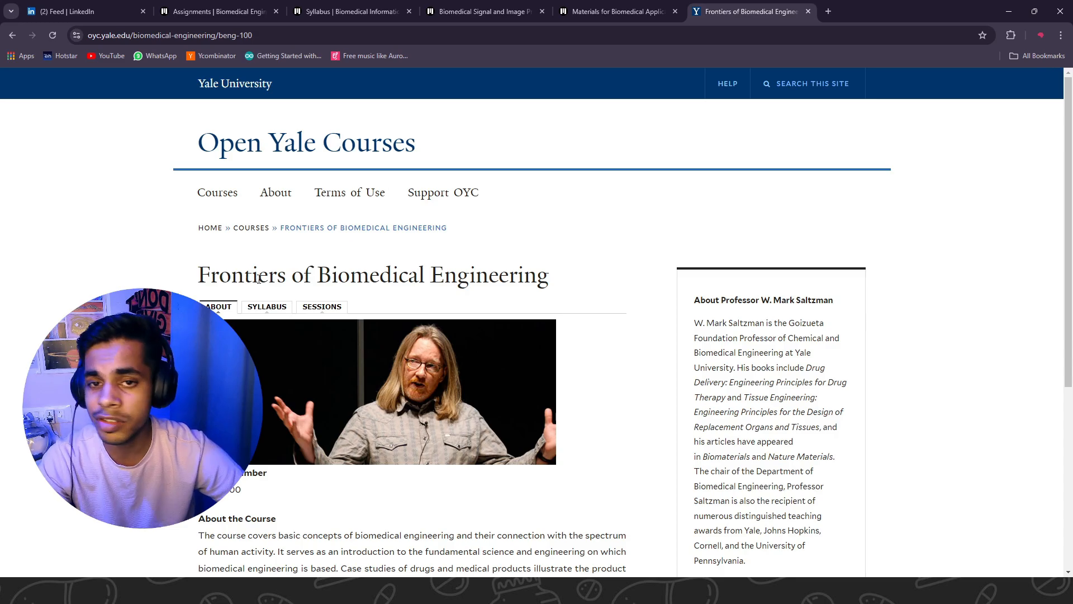
Review the Frontiers of Biomedical Engineering syllabus and scroll through its Sessions lecture list
scroll("down", 3)
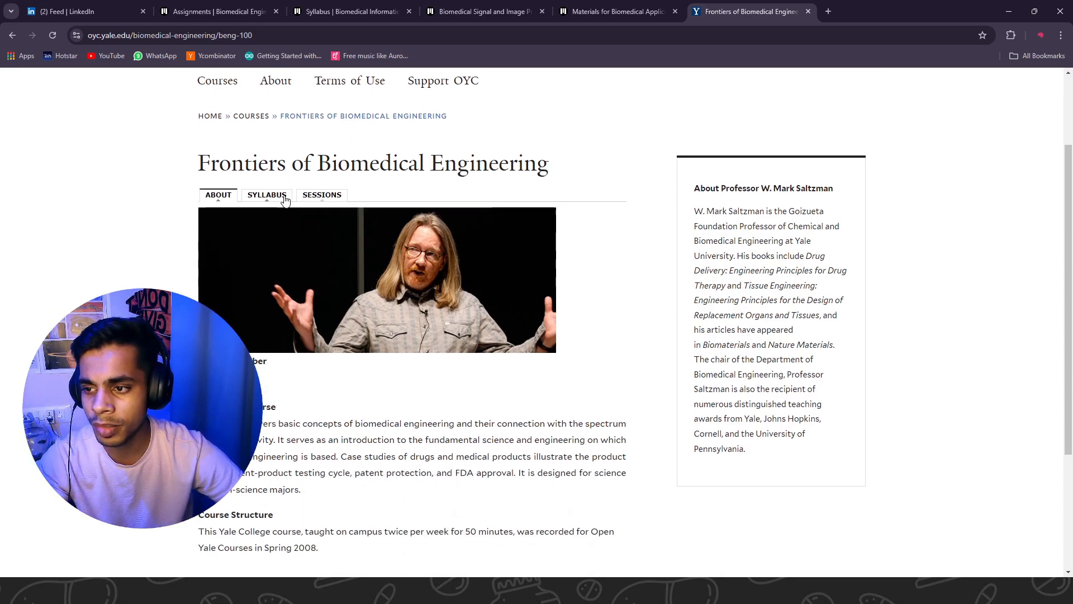
scroll("down", 3)
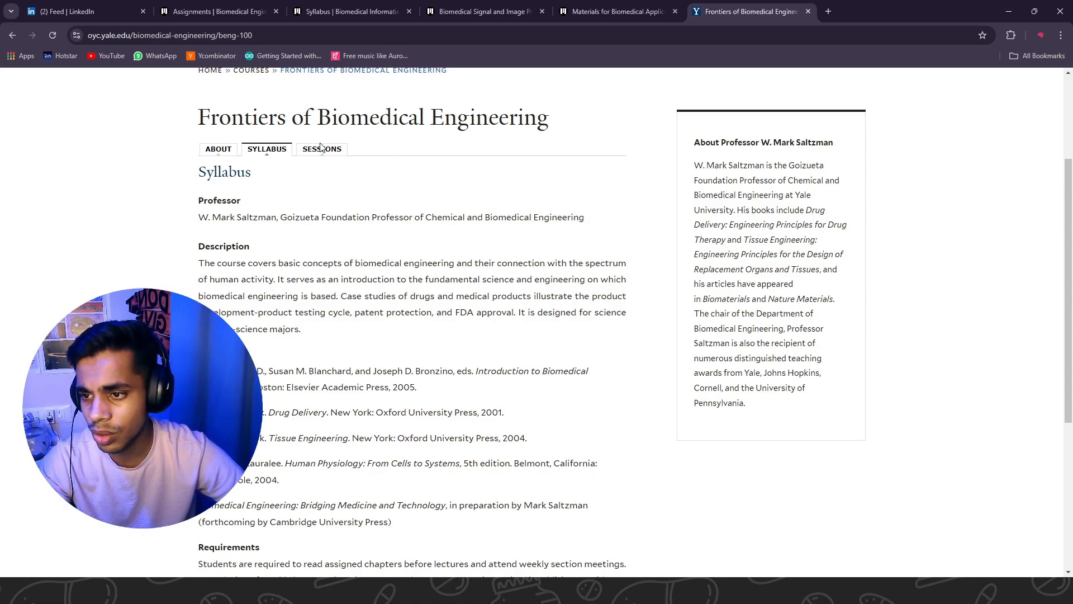
left_click(320, 149)
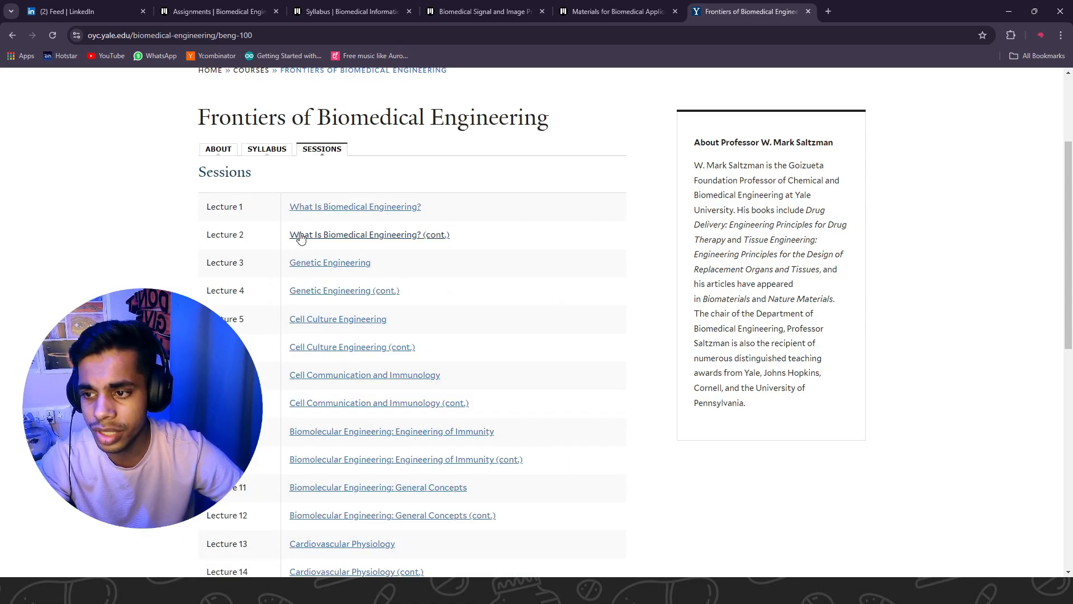
scroll("down", 3)
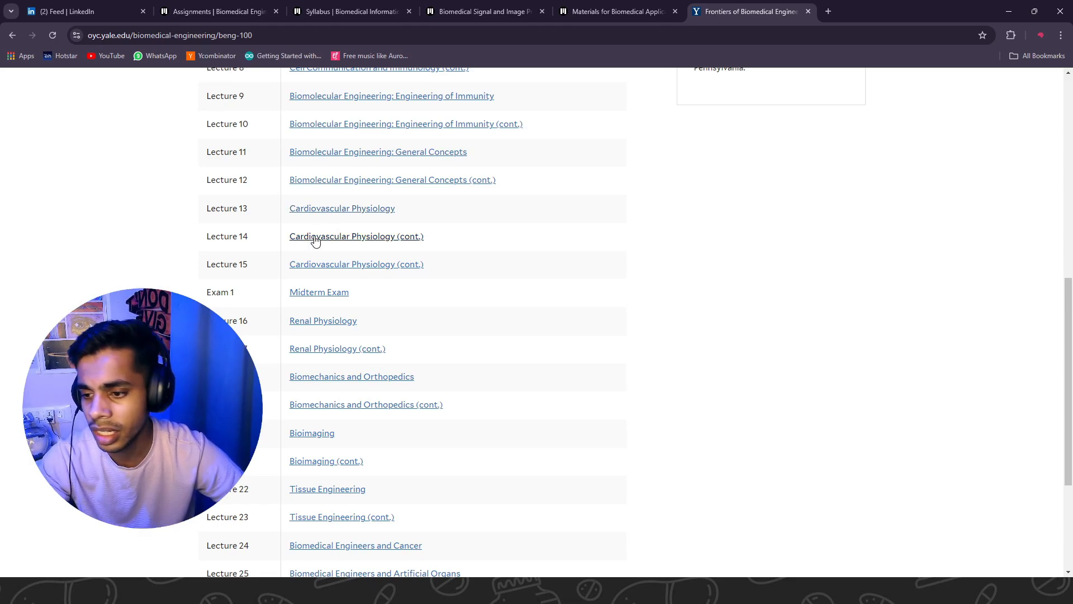
scroll("down", 3)
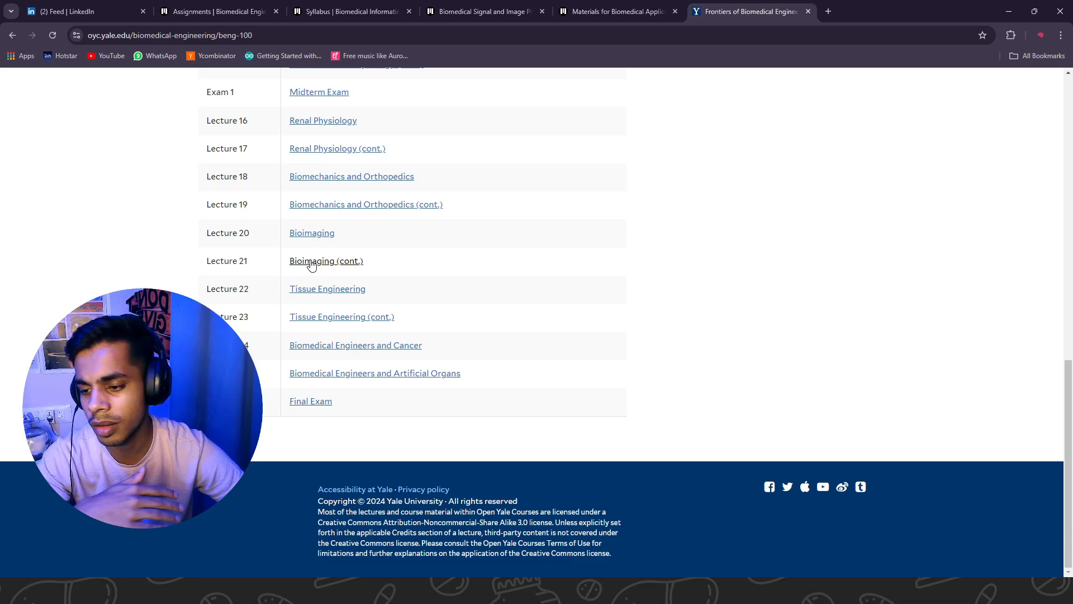
scroll("up", 3)
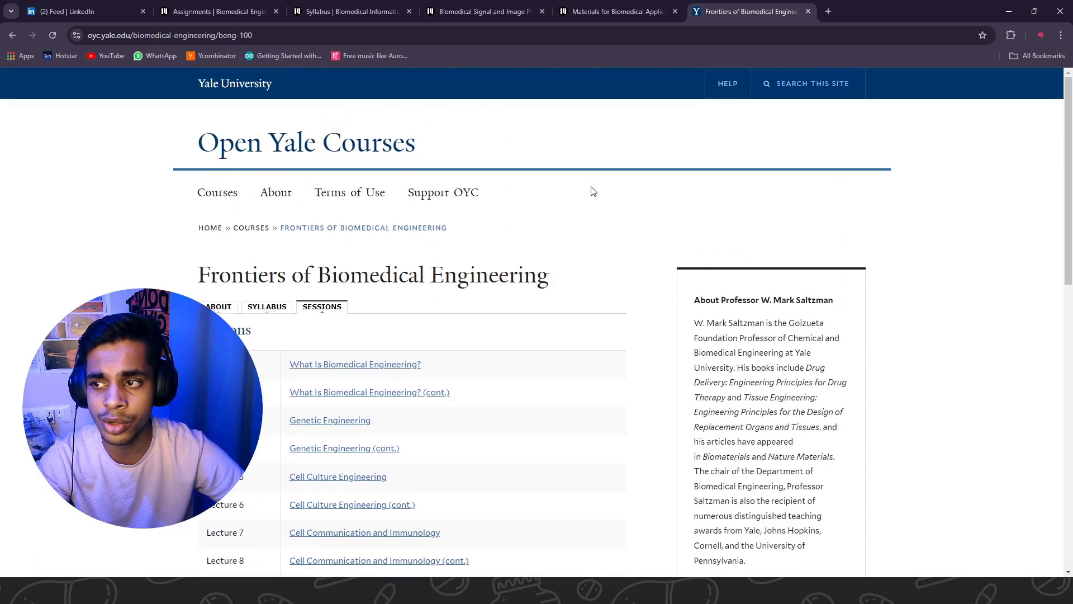
mouse_move(663, 544)
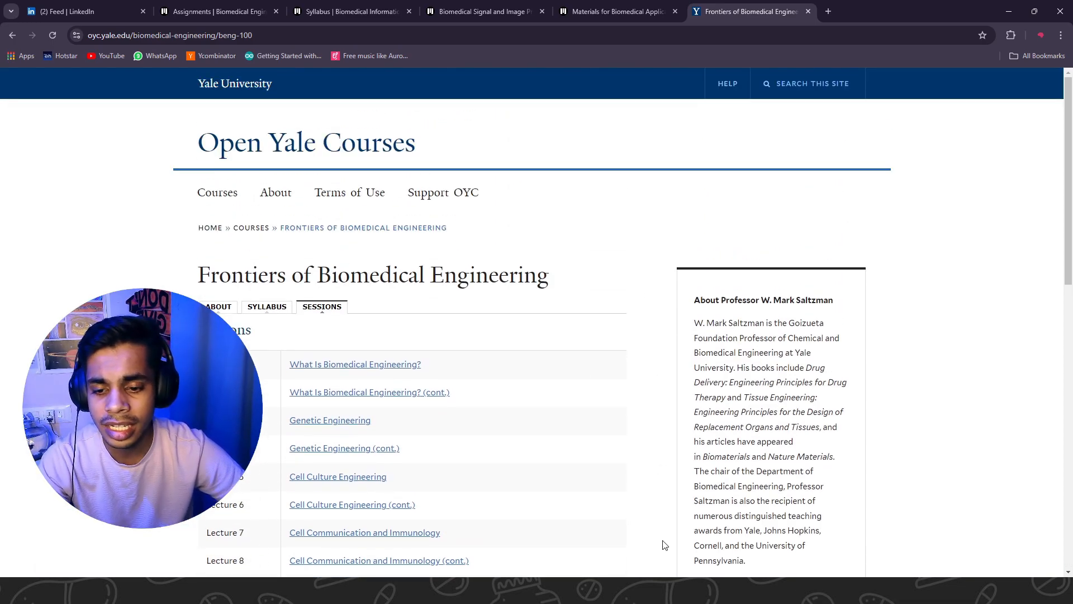